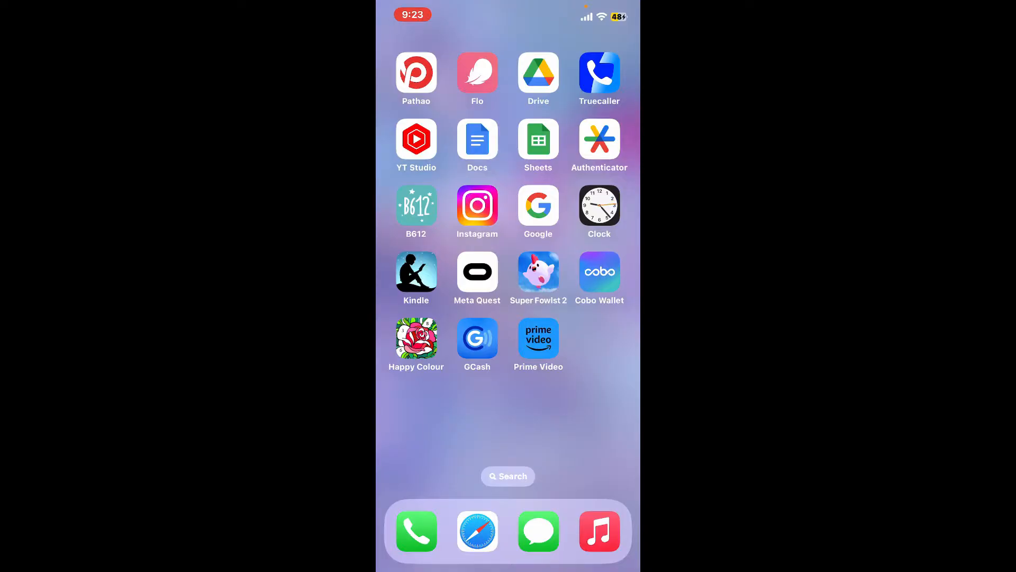
# Launch Prime Video from the Home Screen and reach Settings via the profile avatar
pyautogui.click(538, 338)
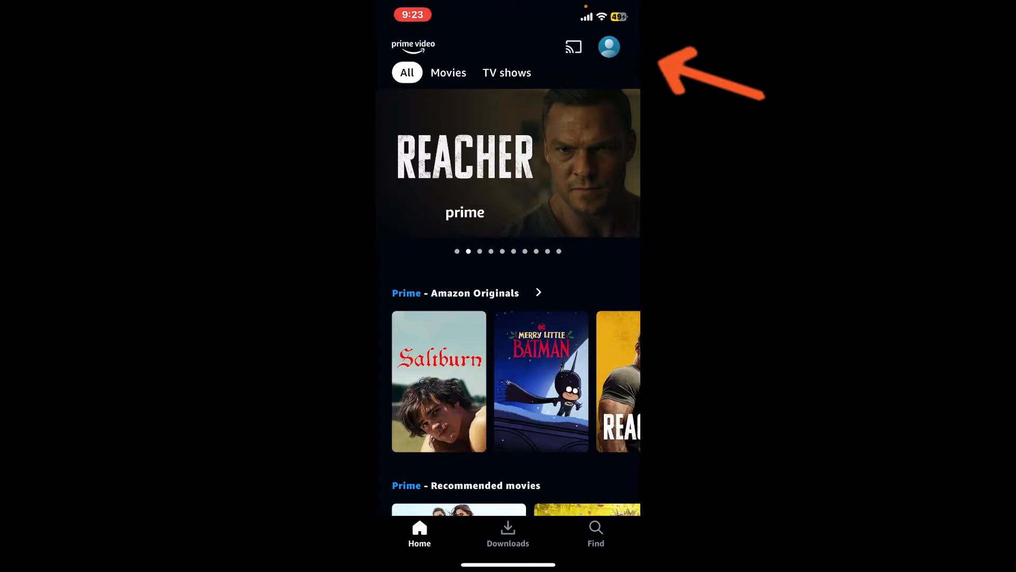
pyautogui.click(609, 46)
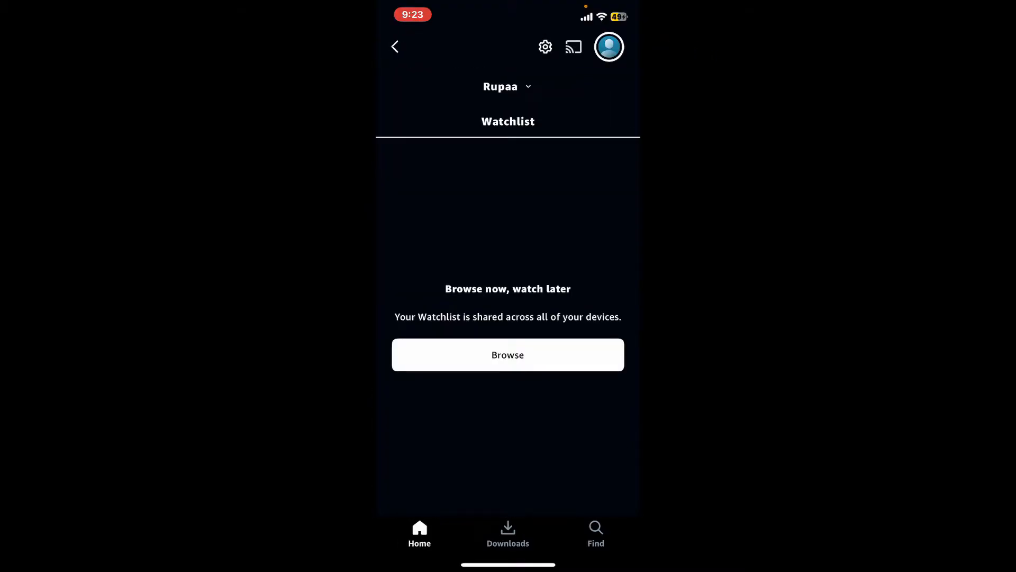
pyautogui.click(546, 45)
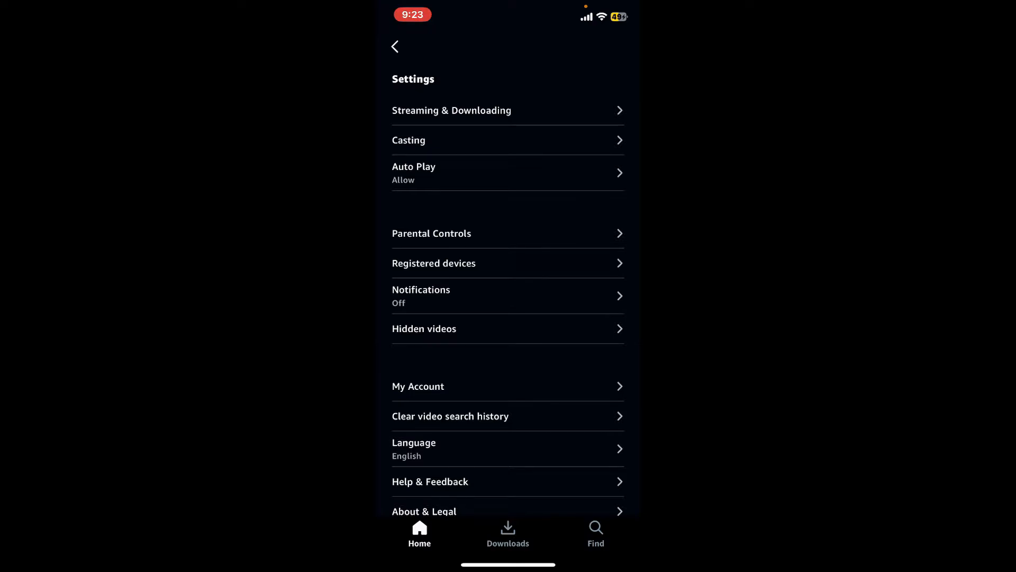
# Select Magyar in the Language list and confirm the 'Are you sure?' alert
pyautogui.scroll(3)
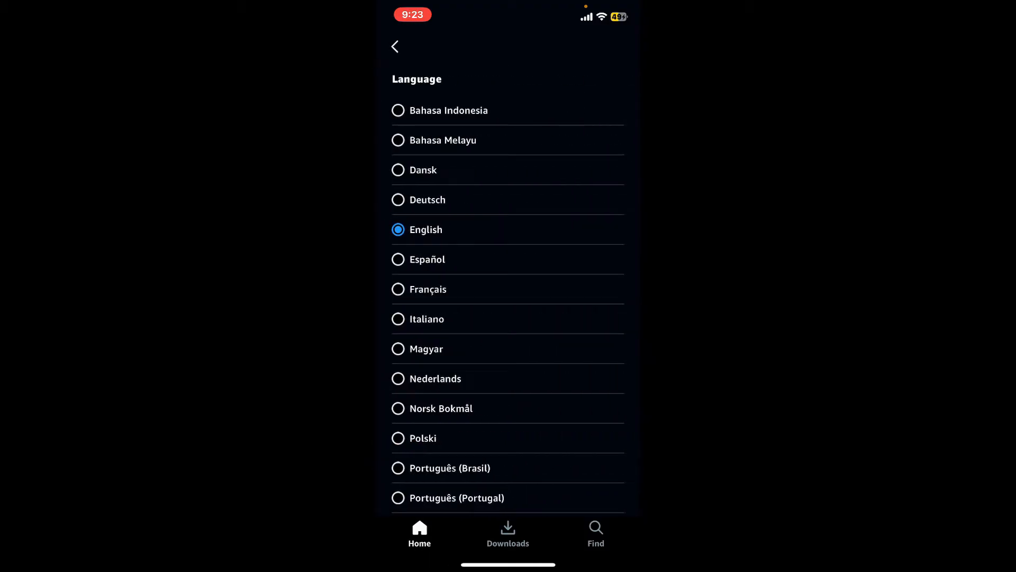
pyautogui.scroll(-3)
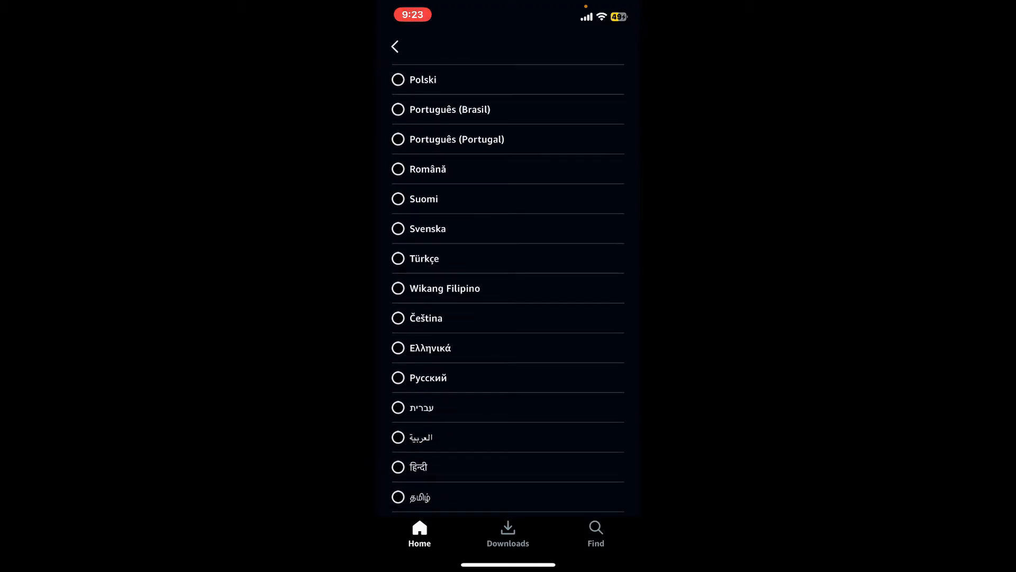
pyautogui.scroll(-3)
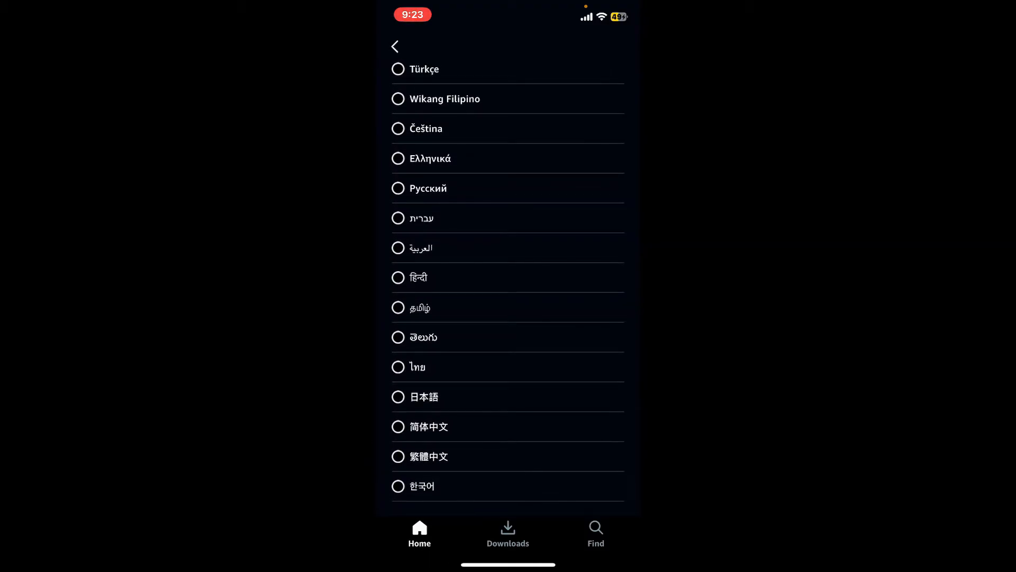
pyautogui.click(426, 90)
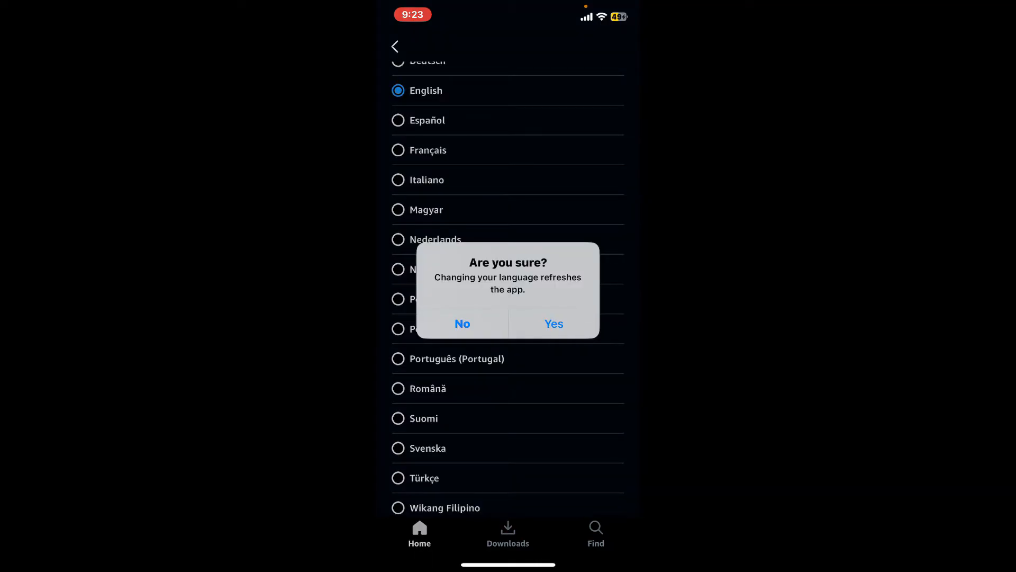
pyautogui.click(553, 324)
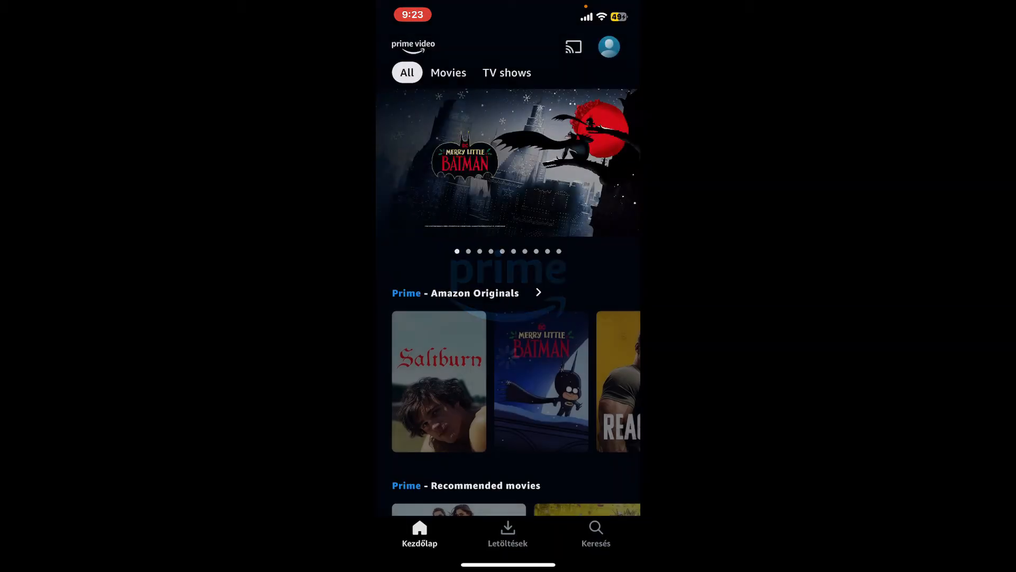
pyautogui.scroll(-3)
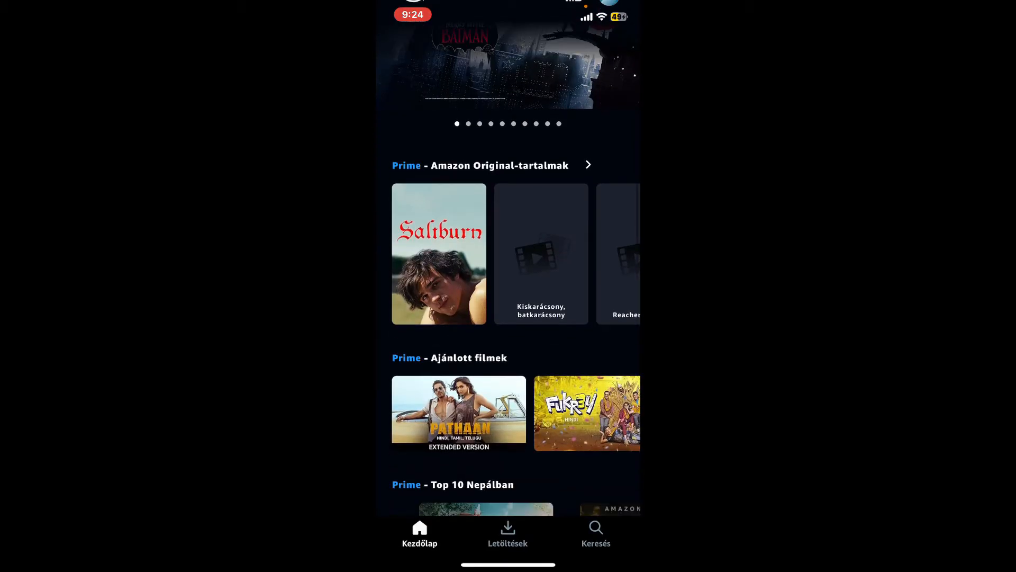
pyautogui.scroll(-3)
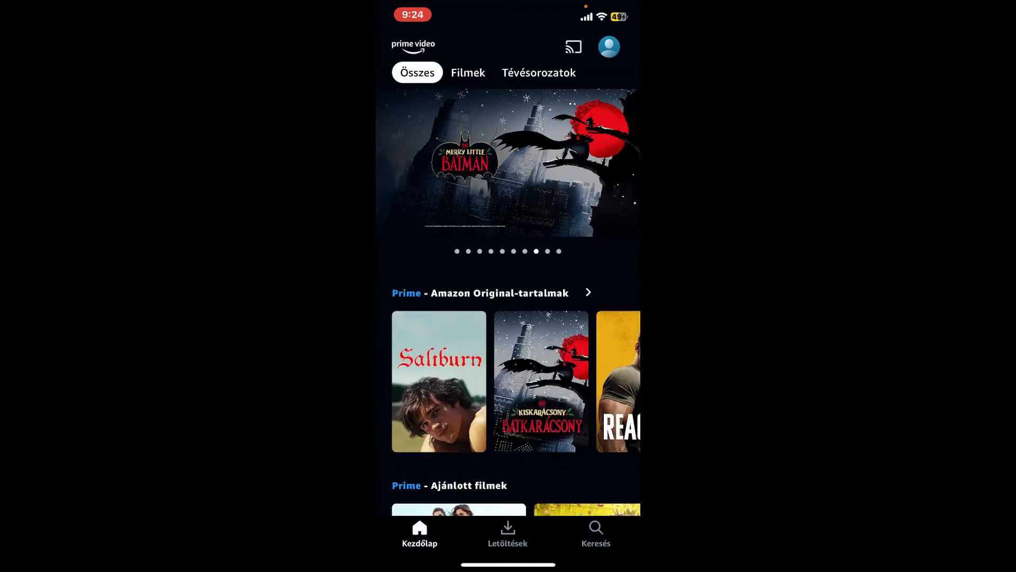
# From the profile, reopen the Nyelv language options and restore English
pyautogui.click(608, 45)
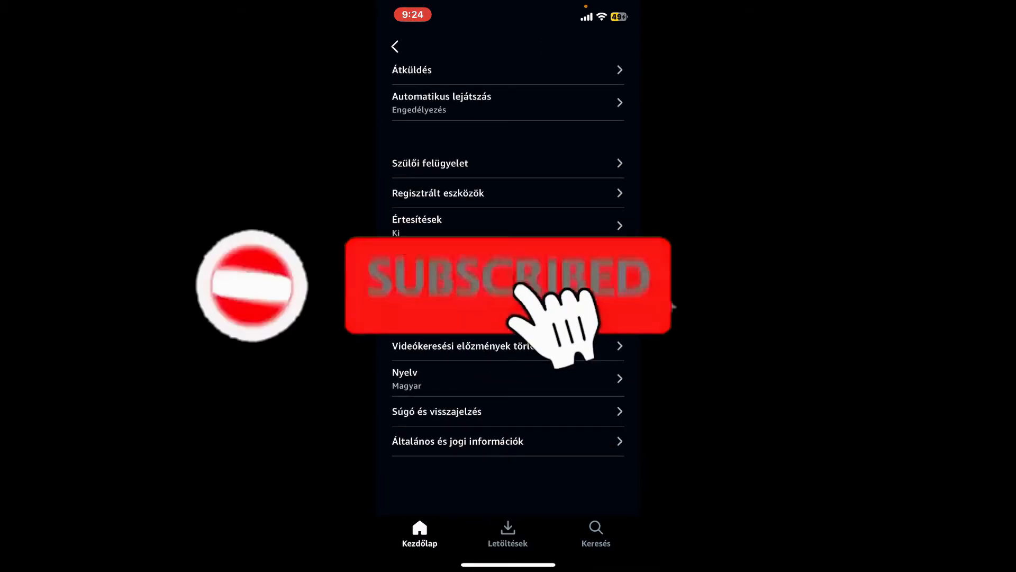
pyautogui.click(507, 379)
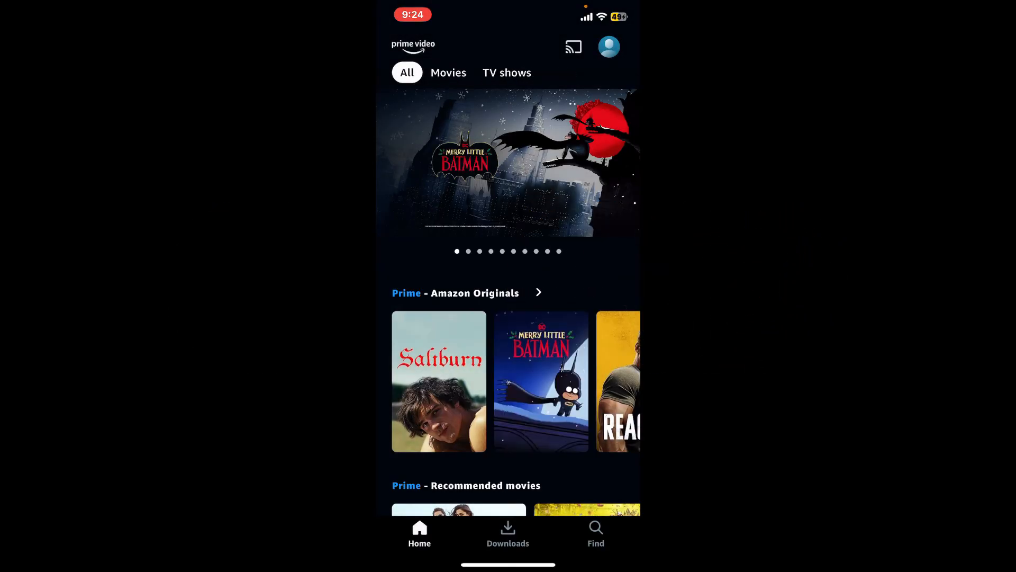
pyautogui.scroll(-3)
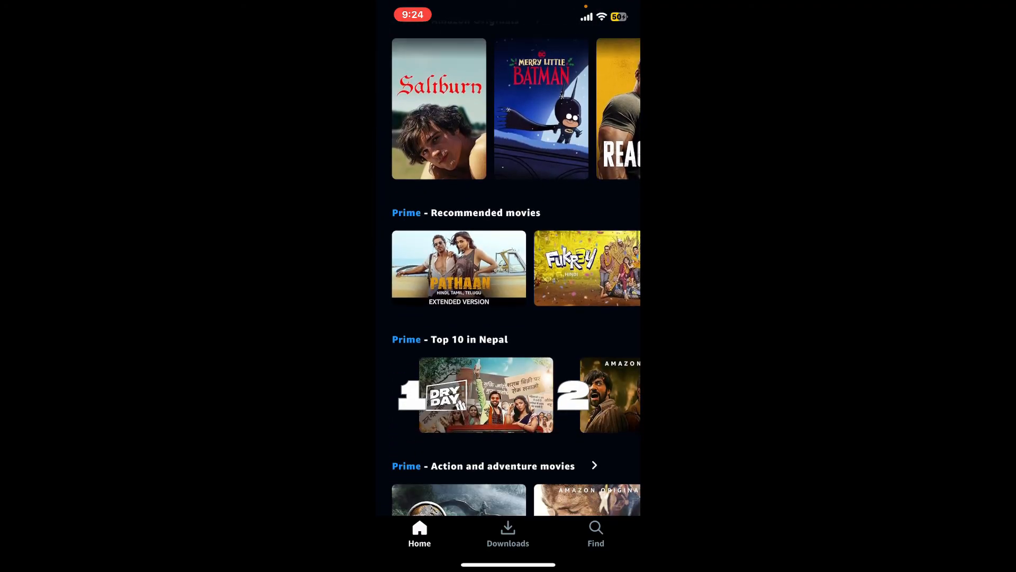